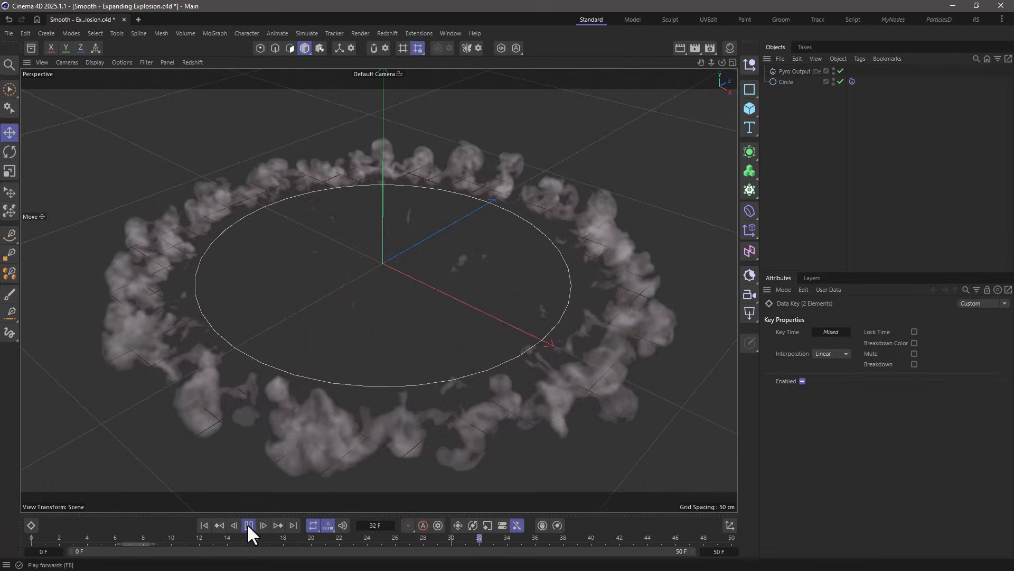
Step: Keyframe the circle's Radius at 3 cm on frame 0, then replay the growth animation
{"action": "left_click", "coordinate": [248, 525]}
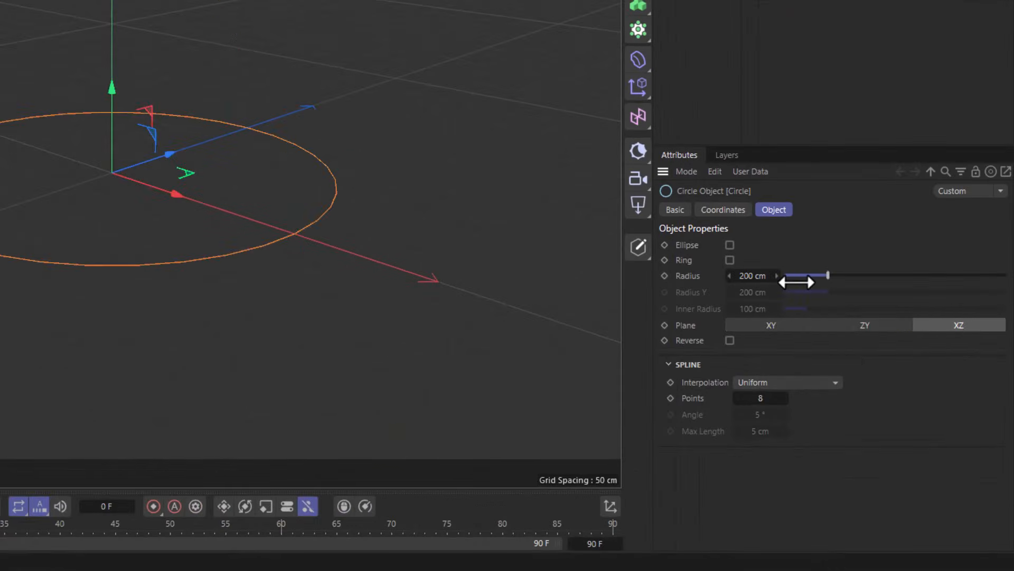
{"action": "left_click_drag", "start_coordinate": [828, 275], "coordinate": [783, 275]}
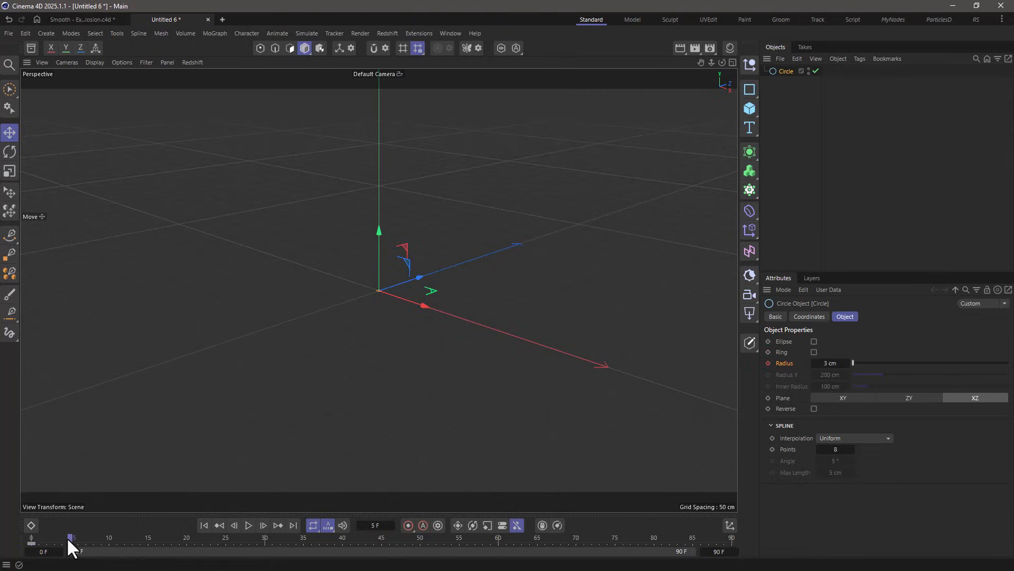
{"action": "left_click", "coordinate": [830, 363]}
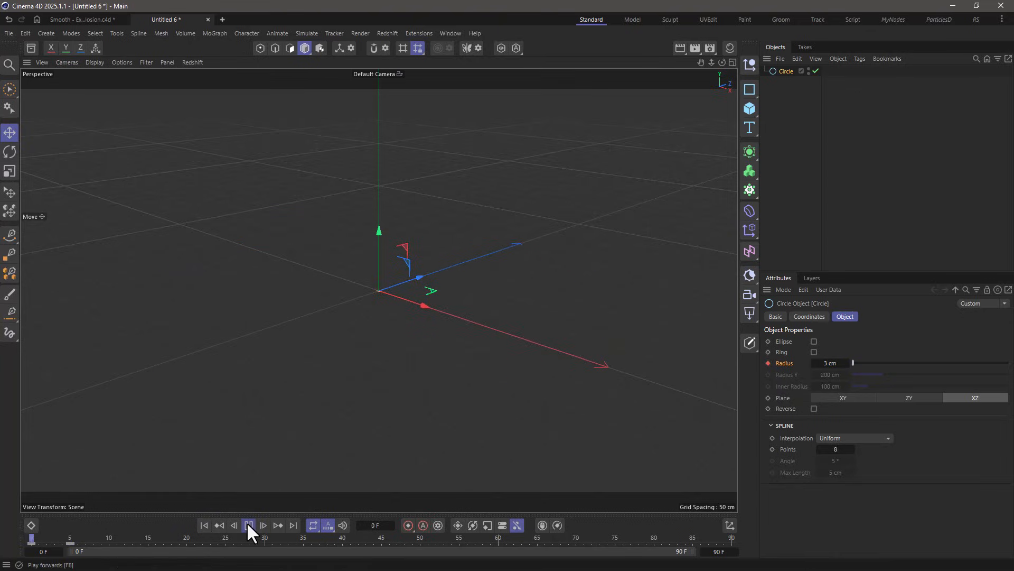
{"action": "left_click", "coordinate": [249, 524]}
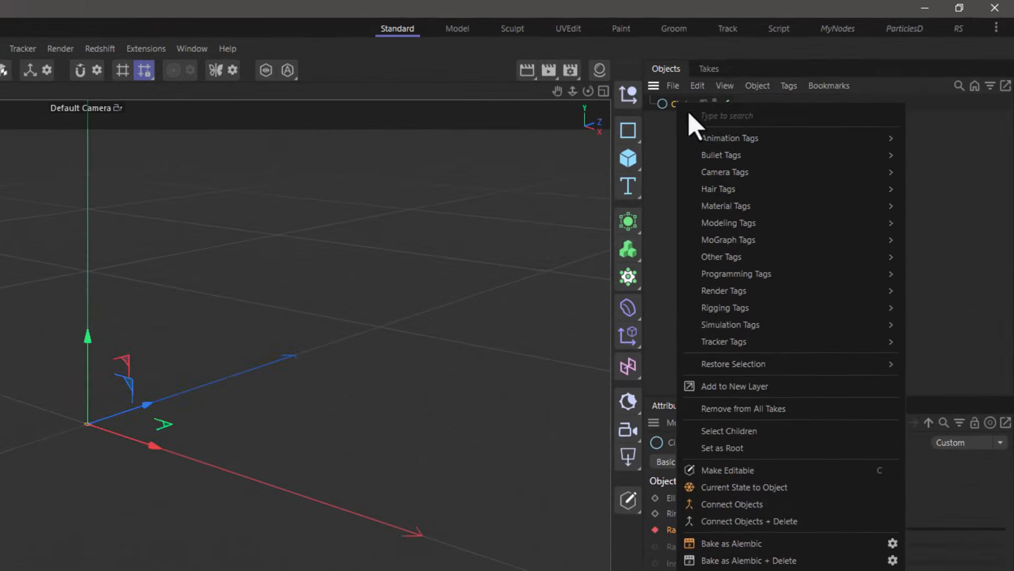
{"action": "mouse_move", "coordinate": [729, 324]}
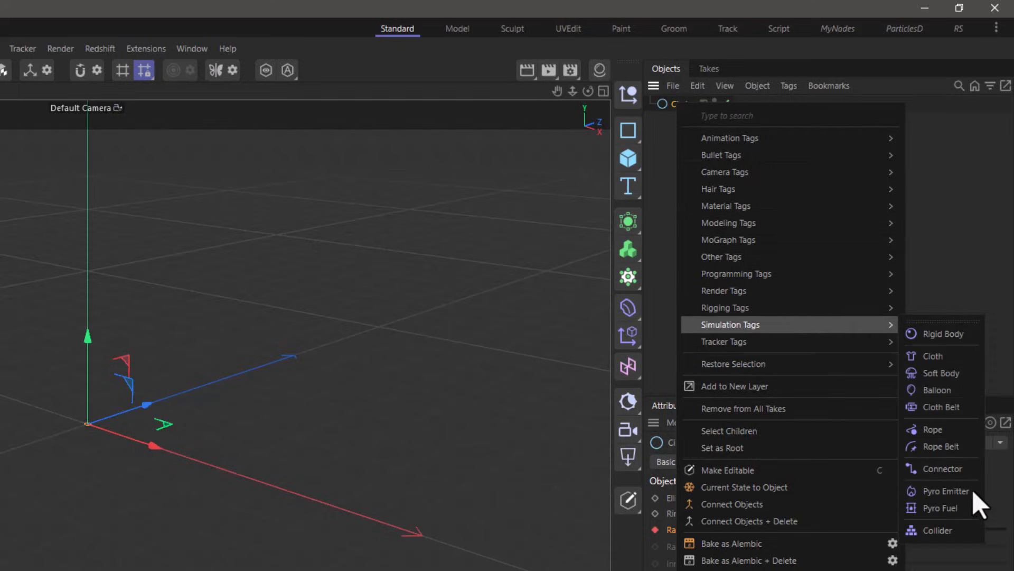
Step: Add a Pyro Emitter tag to the circle and play to view the concentric smoke rings
{"action": "left_click", "coordinate": [940, 490]}
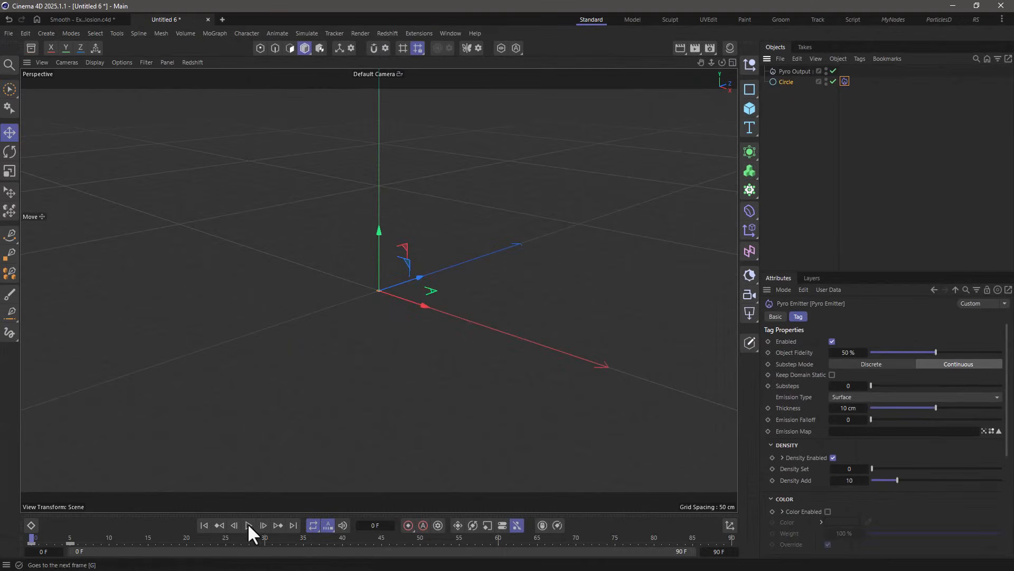
{"action": "left_click", "coordinate": [249, 525]}
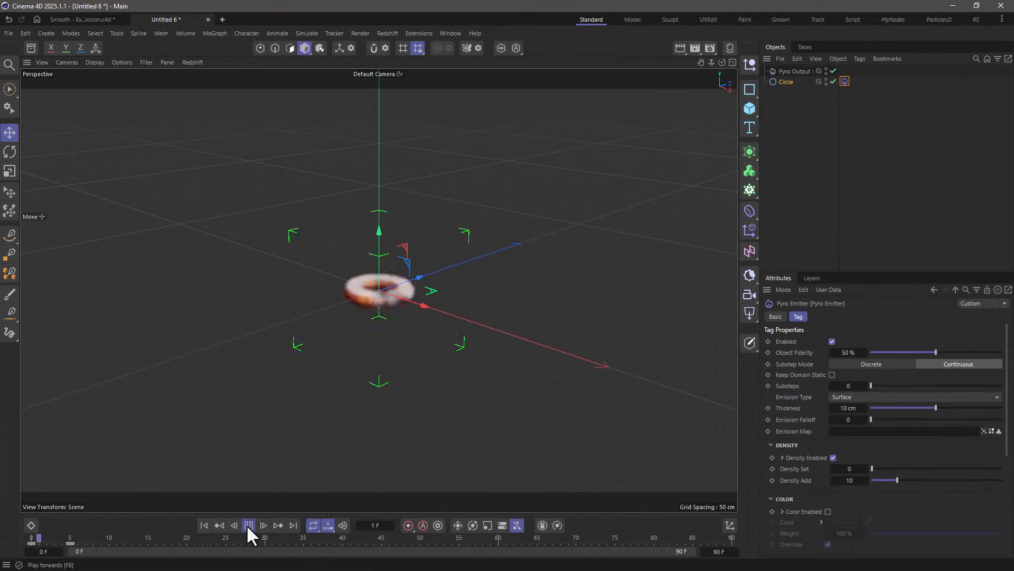
{"action": "left_click", "coordinate": [263, 525]}
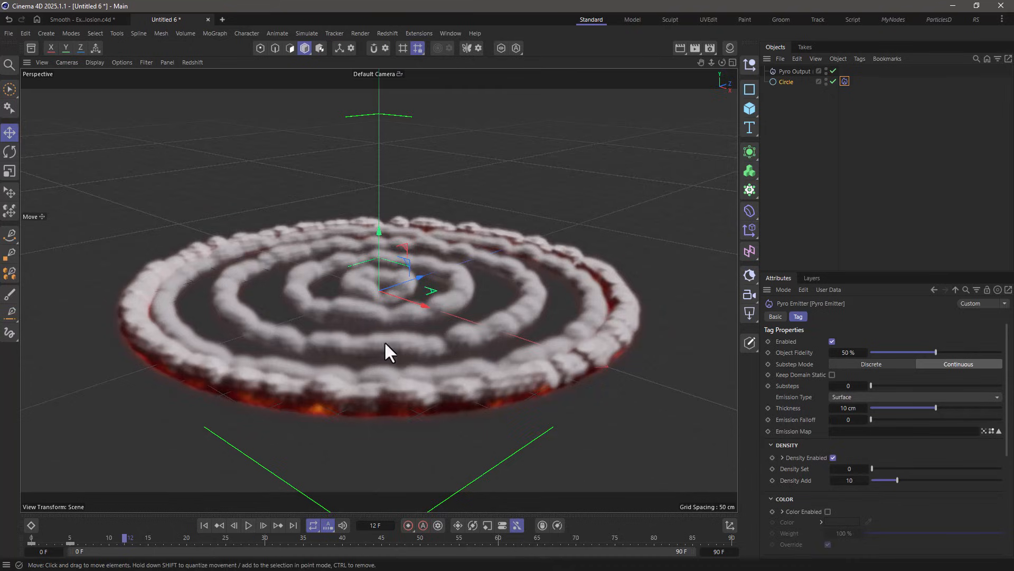
{"action": "mouse_move", "coordinate": [312, 278]}
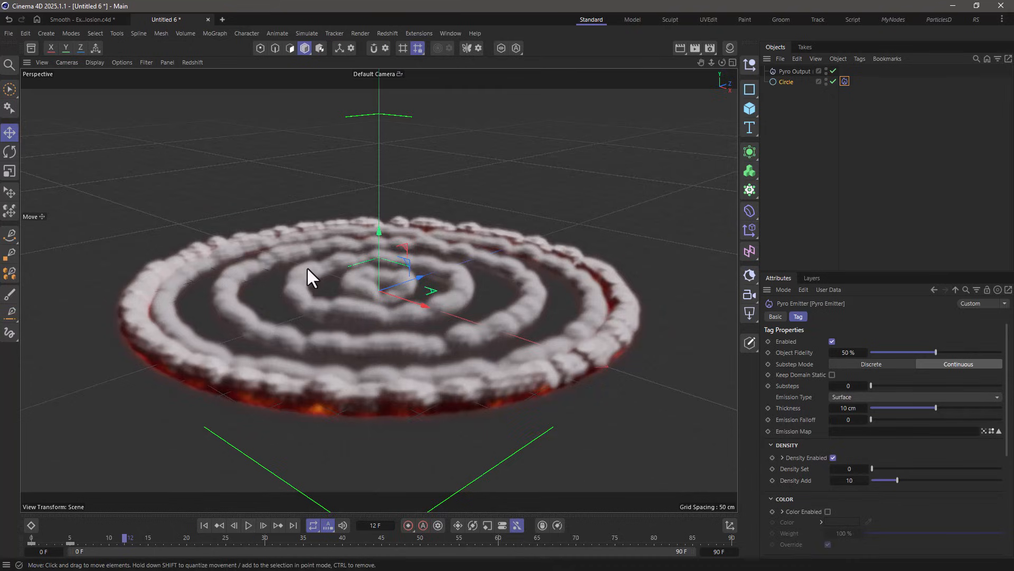
{"action": "mouse_move", "coordinate": [359, 295]}
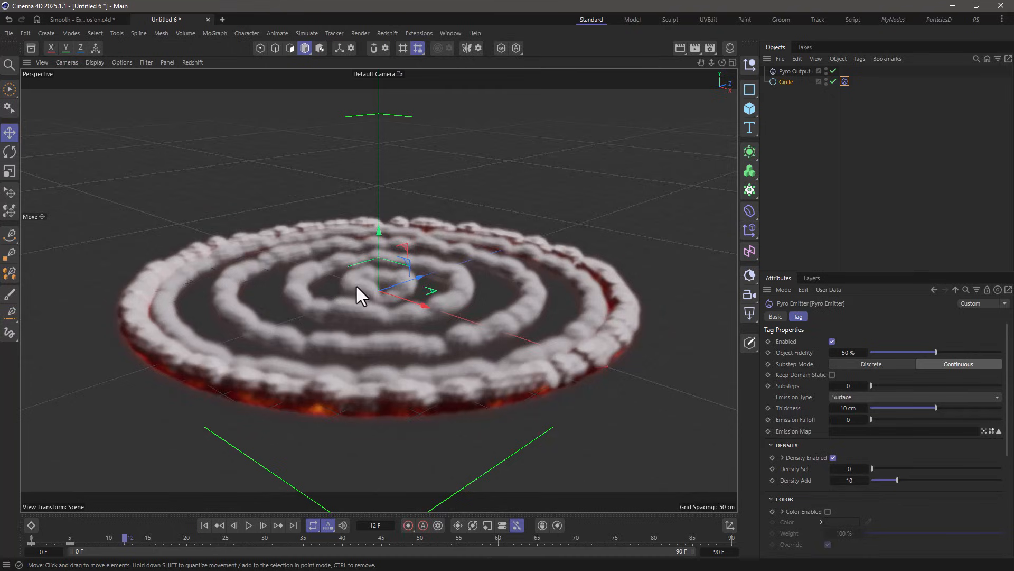
{"action": "mouse_move", "coordinate": [318, 467]}
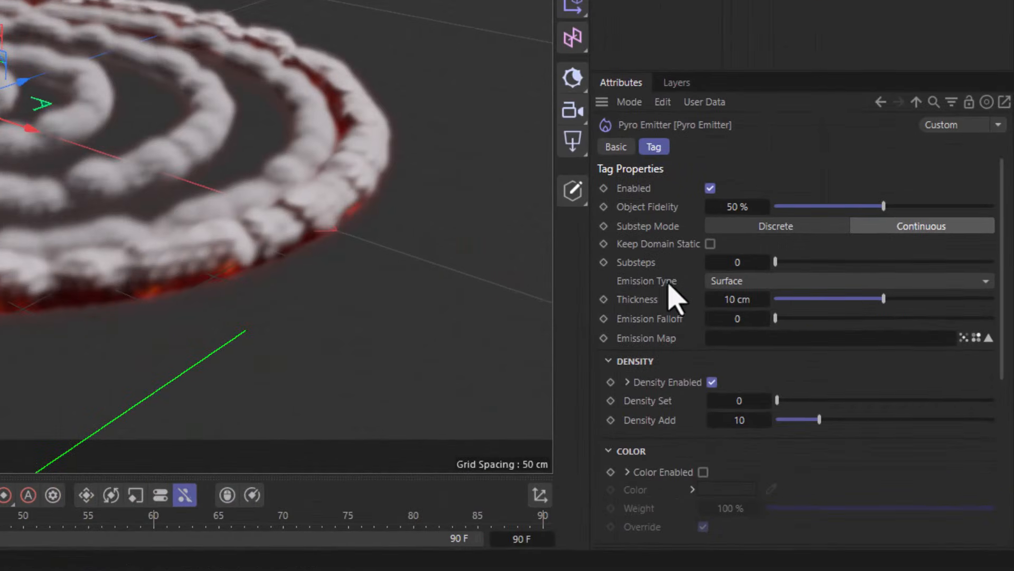
Step: Set the Pyro Emitter's Emission Type to Dynamic Geometry and replay the simulation
{"action": "left_click", "coordinate": [847, 280]}
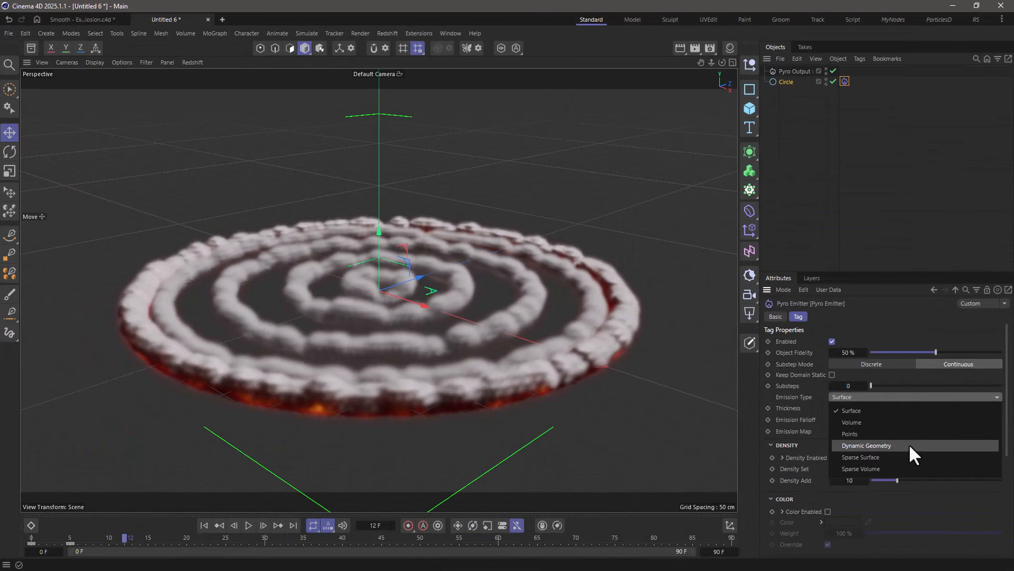
{"action": "left_click", "coordinate": [867, 445]}
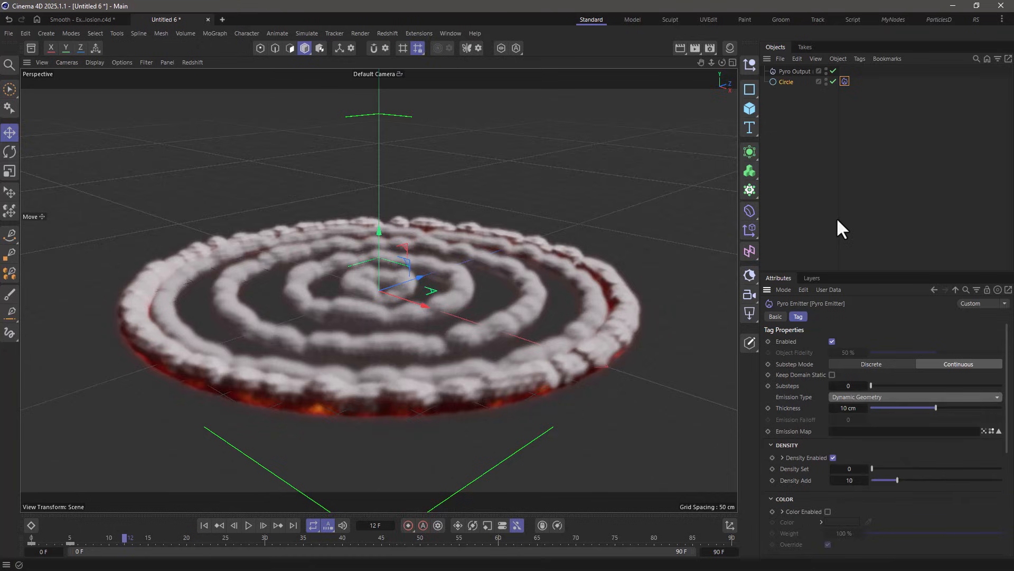
{"action": "mouse_move", "coordinate": [838, 230]}
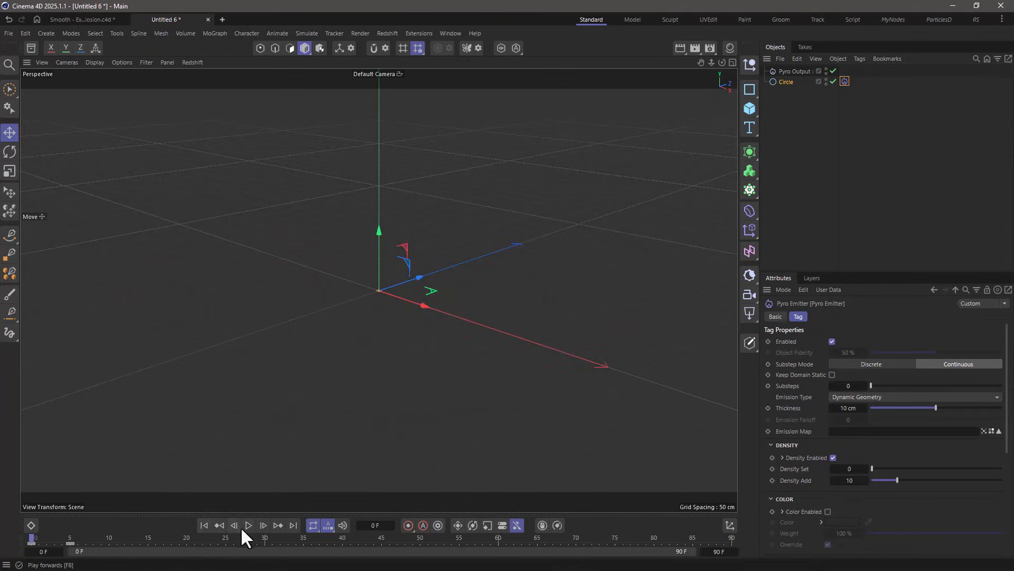
{"action": "left_click", "coordinate": [249, 524]}
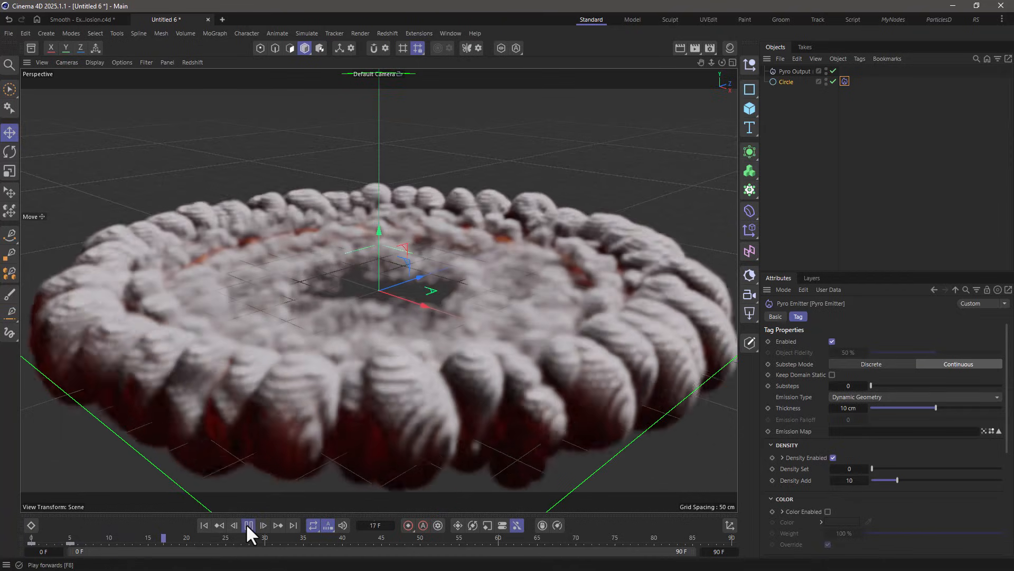
{"action": "left_click", "coordinate": [249, 525]}
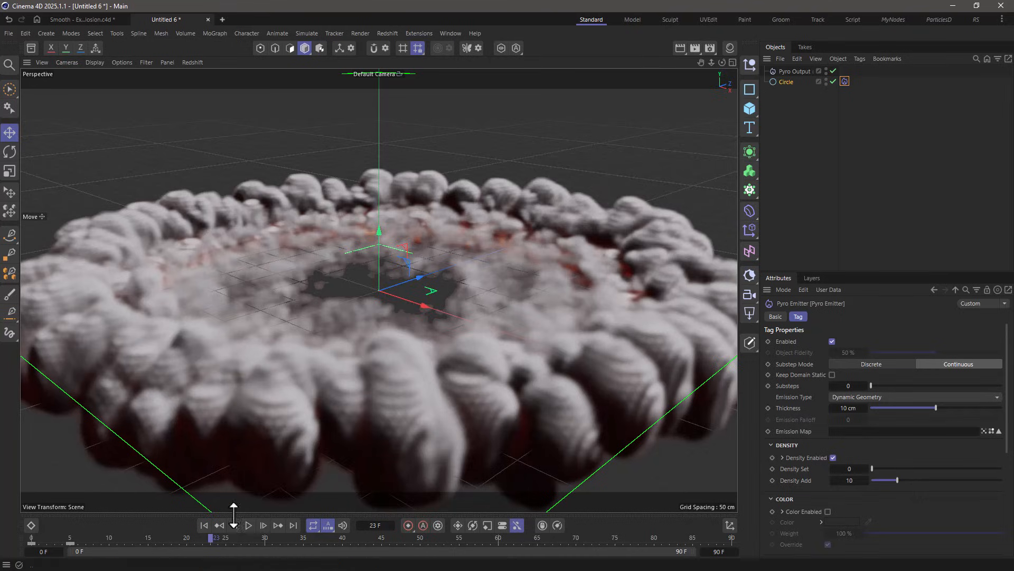
Step: Set project Pyro Voxel Size to 3 cm and Max Substeps to 8, then replay
{"action": "left_click", "coordinate": [204, 524]}
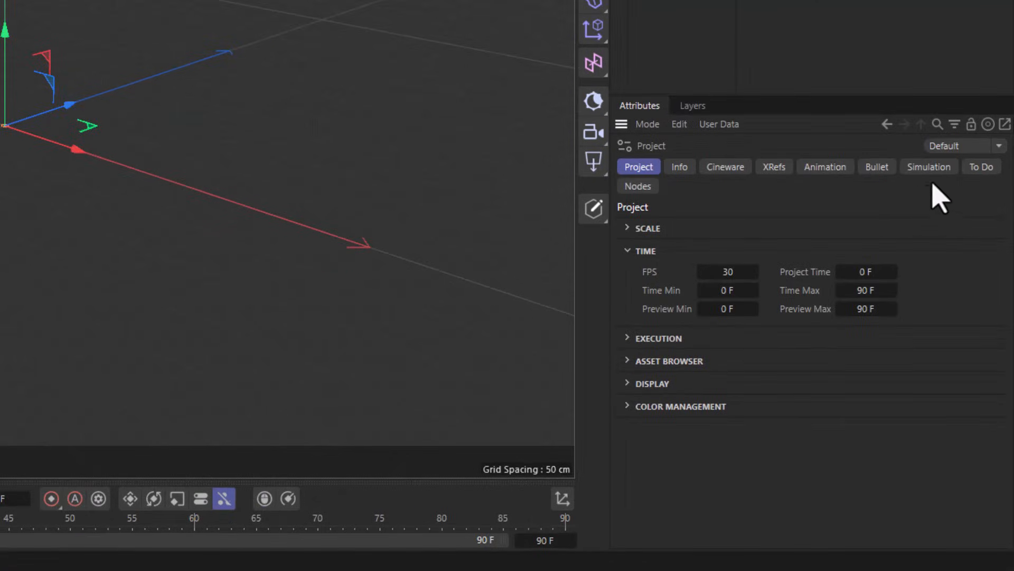
{"action": "left_click", "coordinate": [928, 167]}
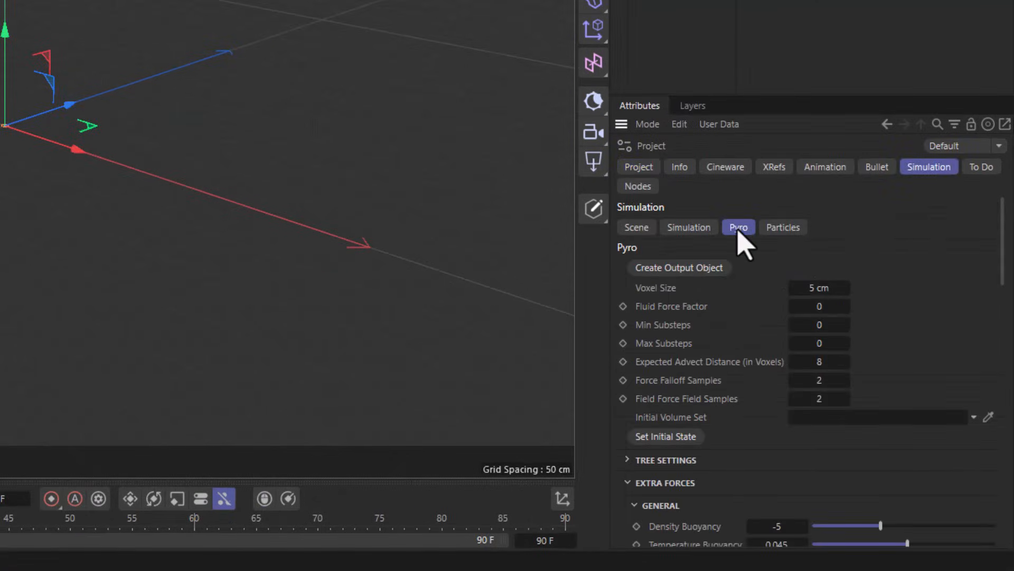
{"action": "left_click", "coordinate": [818, 288]}
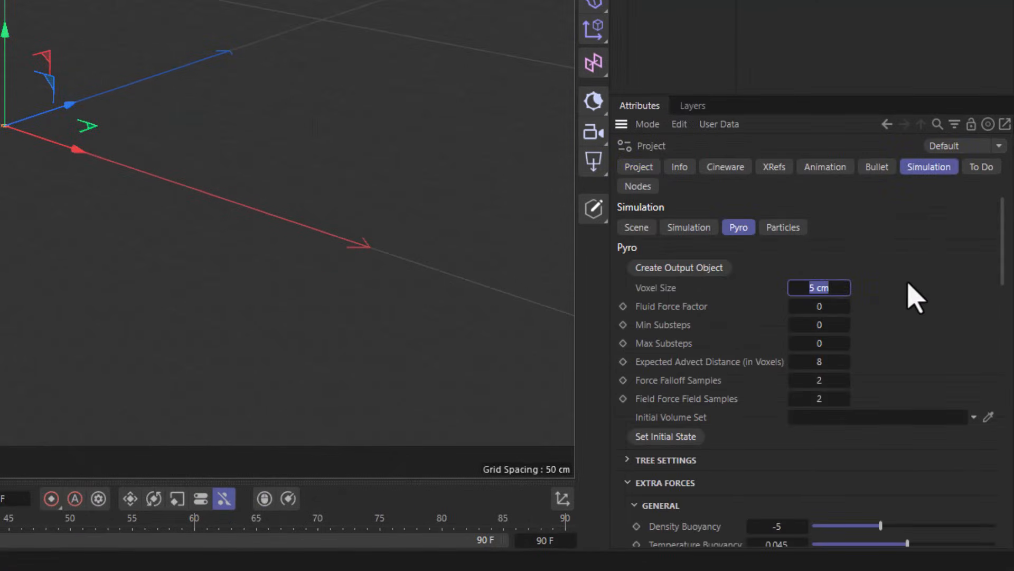
{"action": "type", "text": "3 cm"}
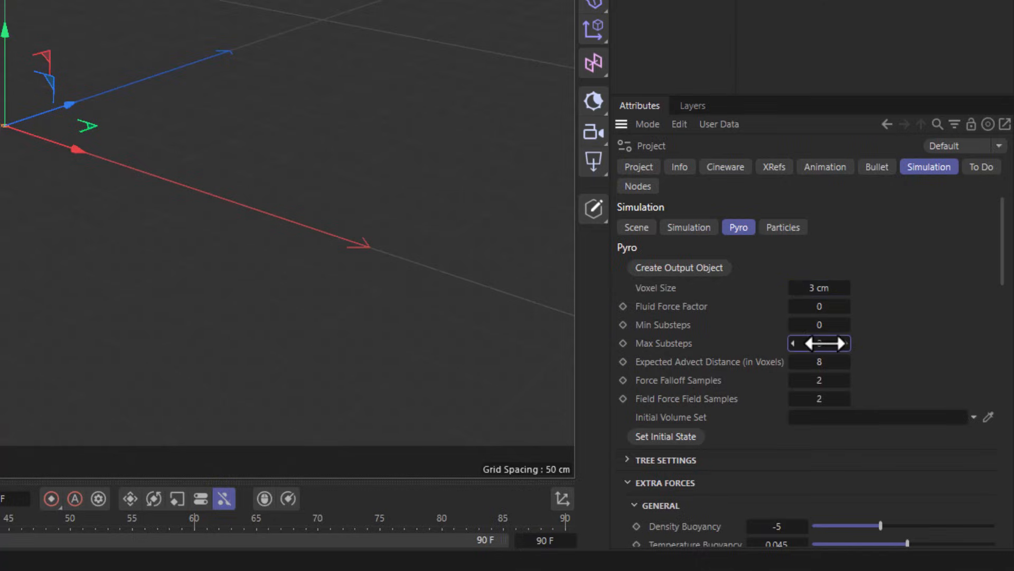
{"action": "left_click", "coordinate": [818, 343]}
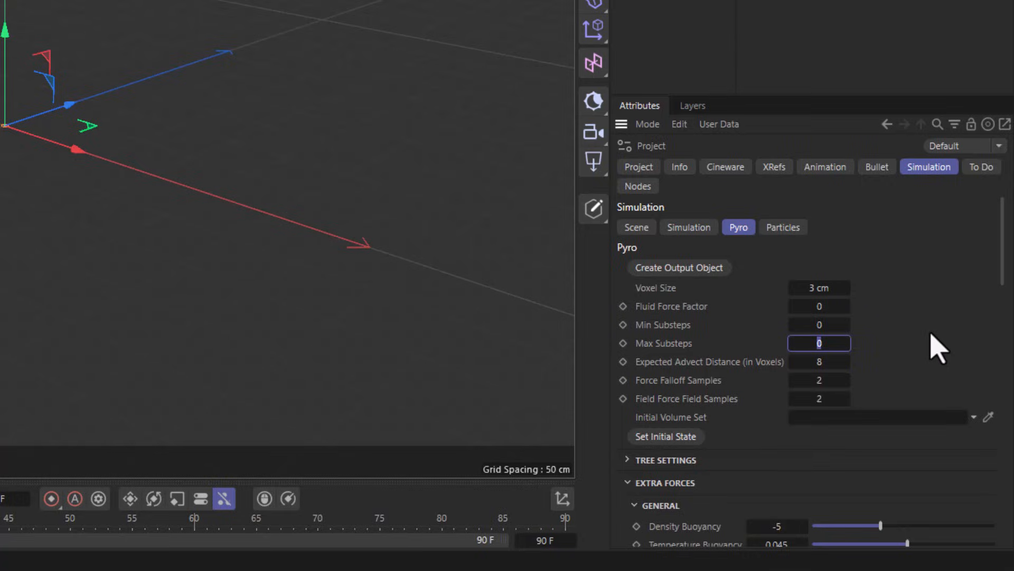
{"action": "type", "text": "8"}
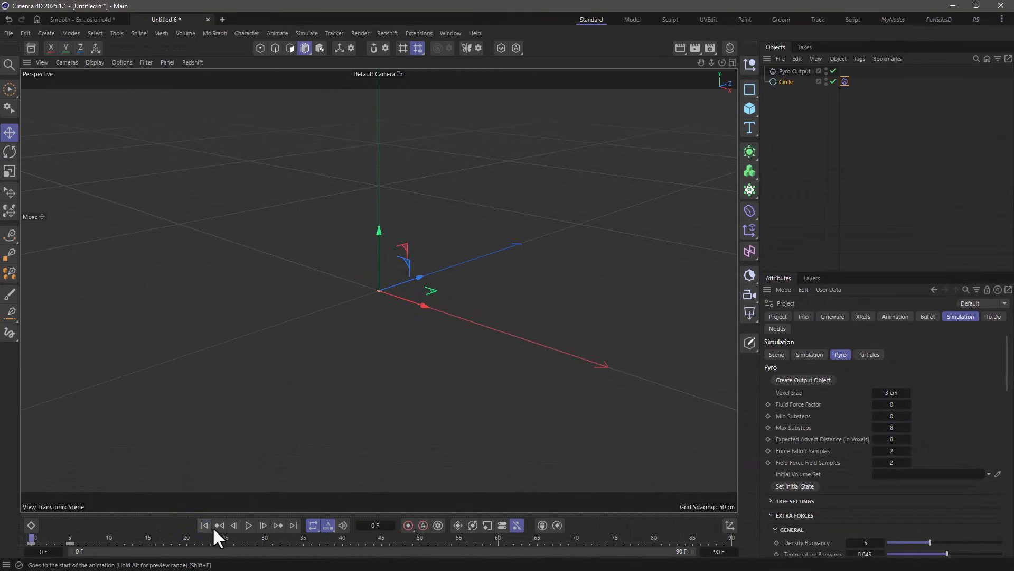
{"action": "left_click", "coordinate": [249, 525]}
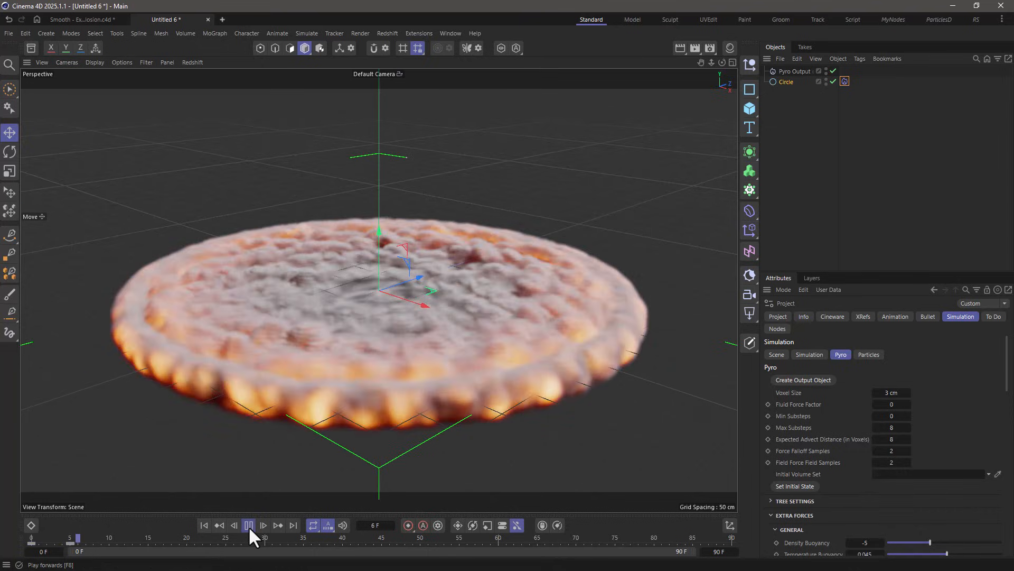
{"action": "left_click", "coordinate": [249, 525]}
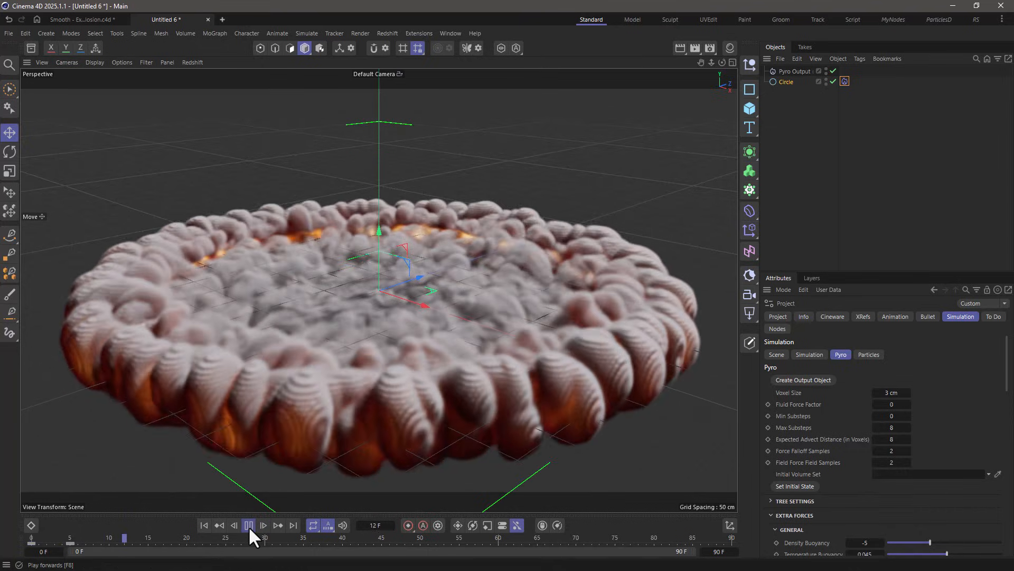
{"action": "left_click", "coordinate": [248, 525]}
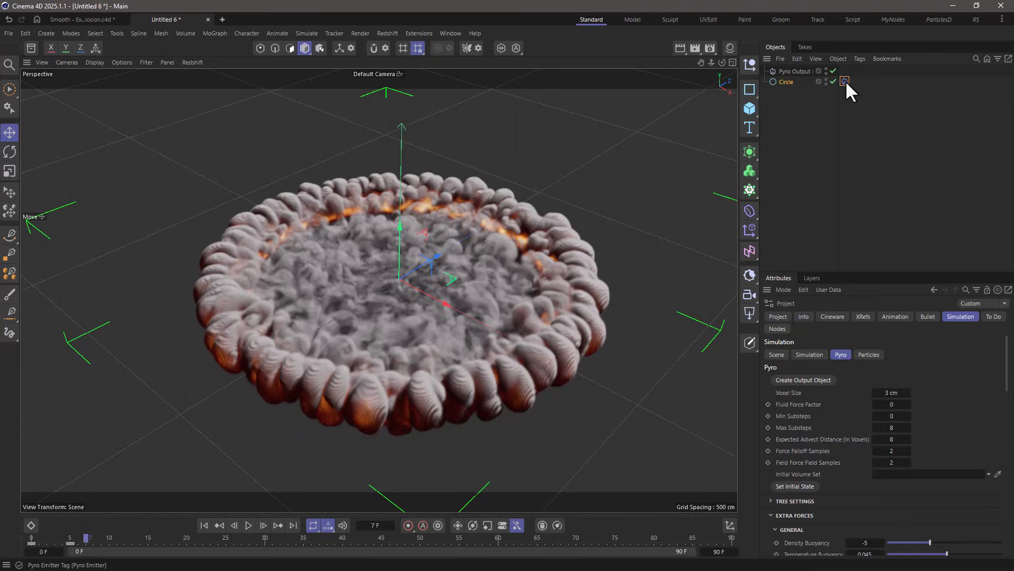
Step: Keyframe the Pyro Emitter's Enabled as on at frame 7 and off at frame 8
{"action": "left_click", "coordinate": [844, 80]}
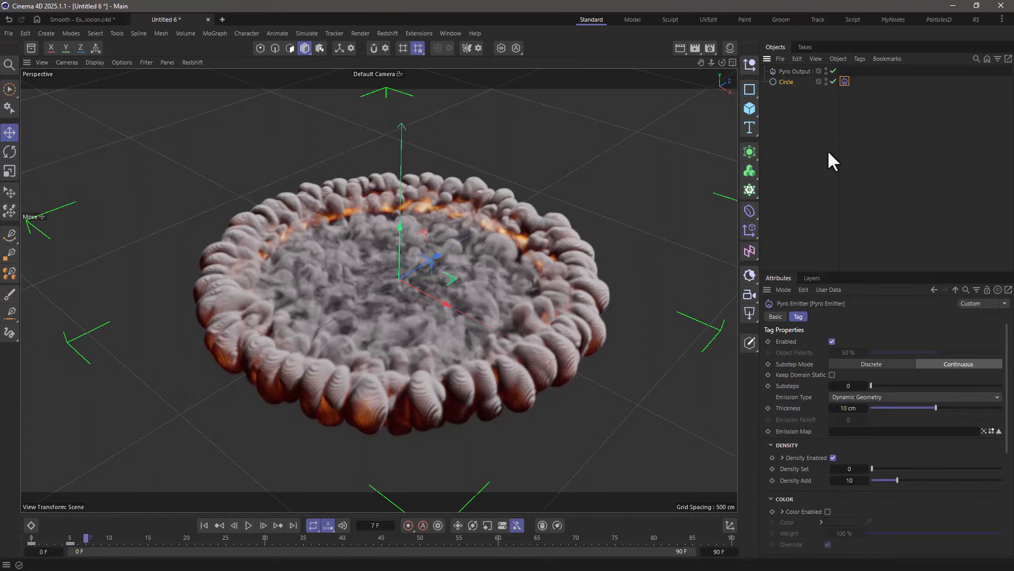
{"action": "mouse_move", "coordinate": [838, 161]}
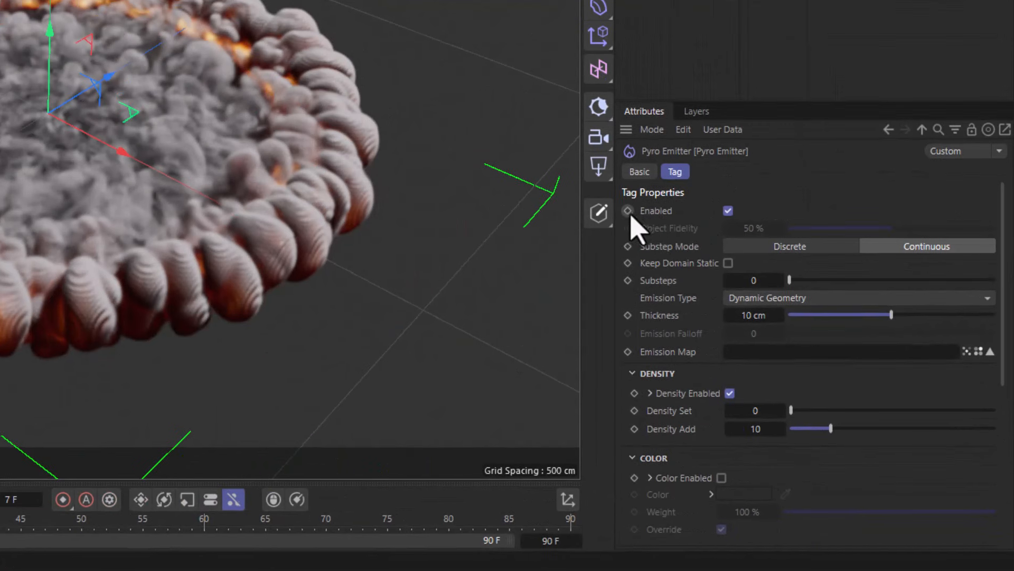
{"action": "left_click", "coordinate": [627, 210]}
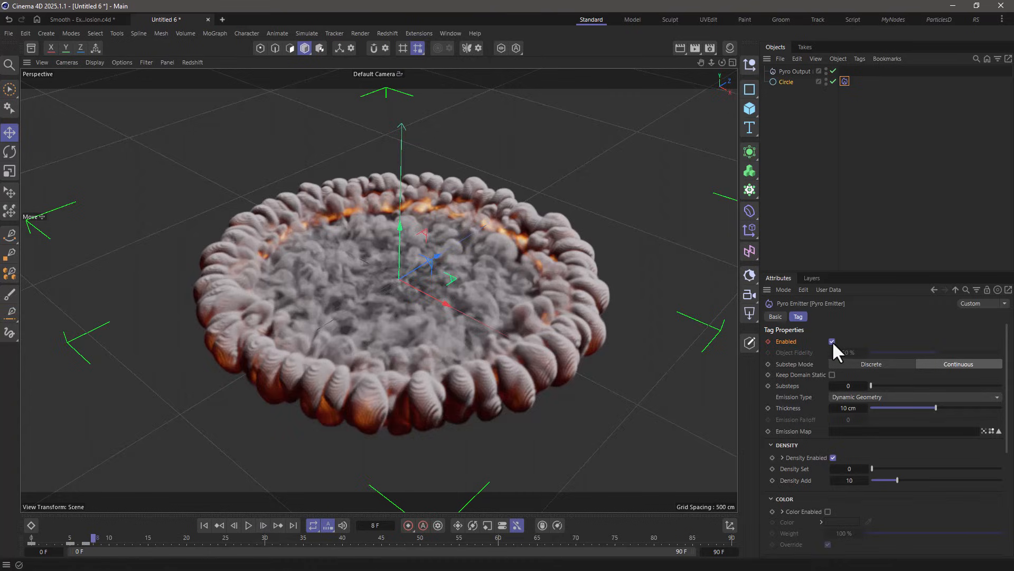
{"action": "left_click", "coordinate": [833, 342]}
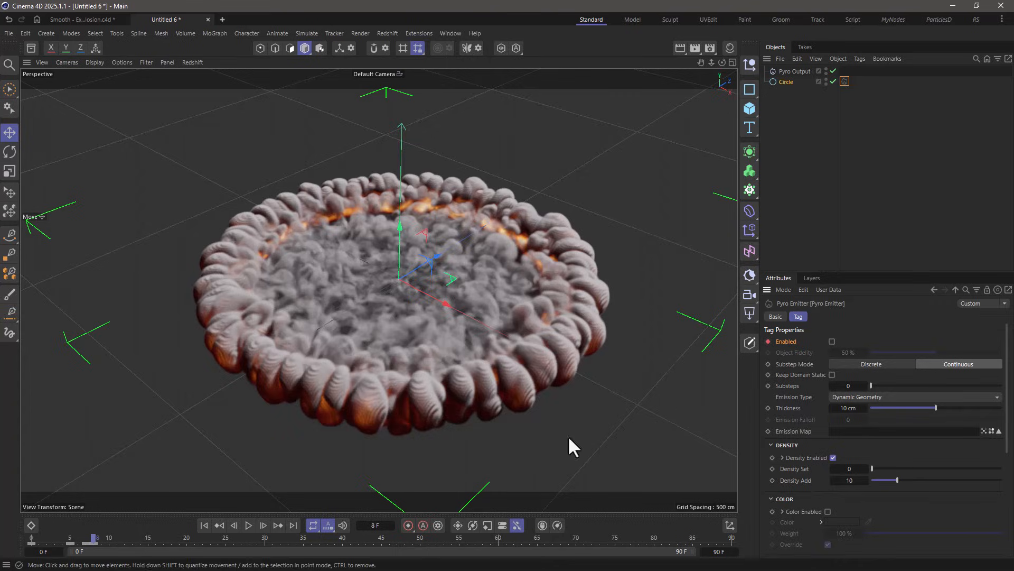
{"action": "left_click", "coordinate": [248, 525]}
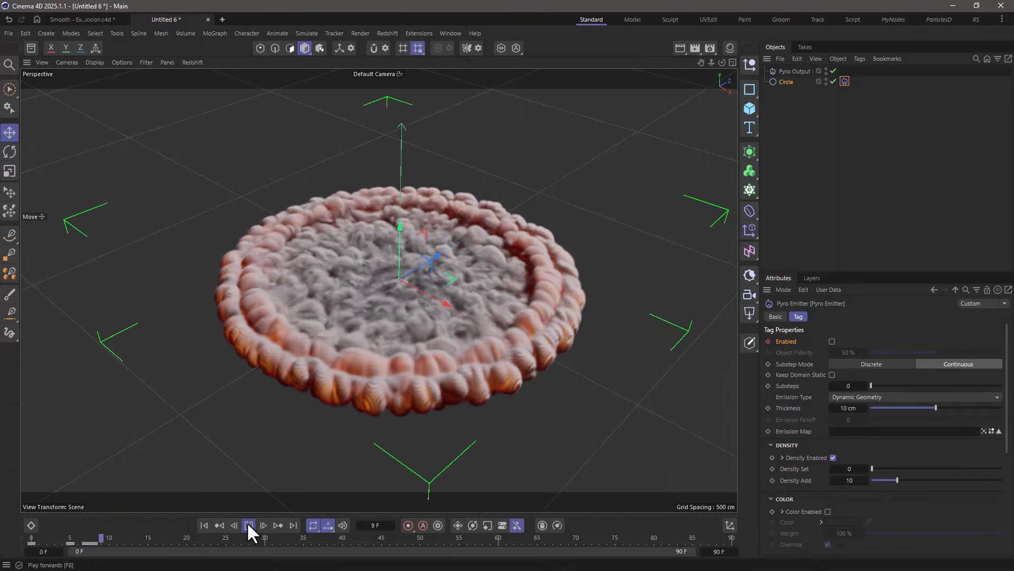
Step: Play the simulation to frame 42, watching the single ring drift outward and disperse
{"action": "left_click", "coordinate": [248, 525]}
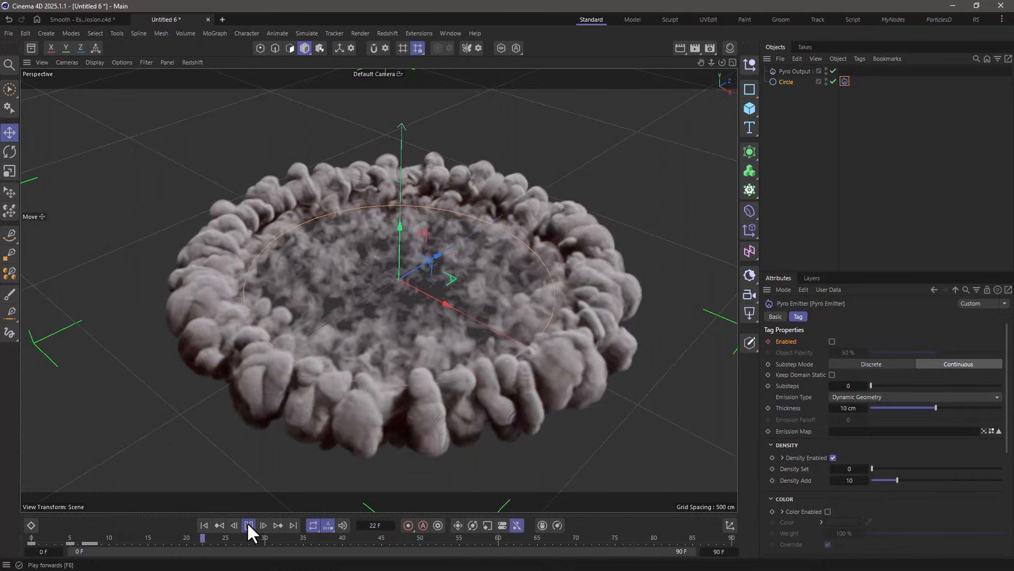
{"action": "left_click", "coordinate": [248, 524]}
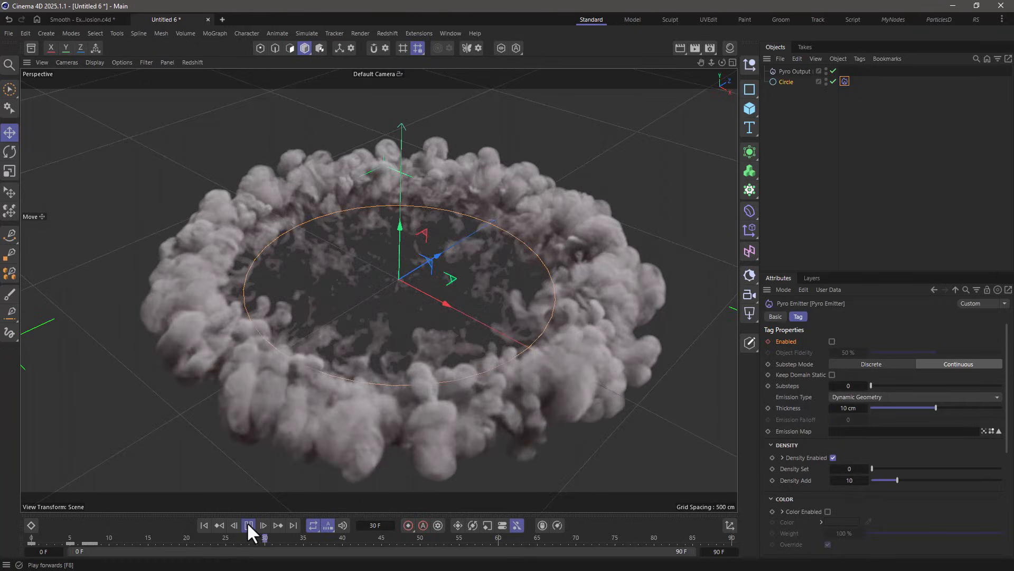
{"action": "left_click", "coordinate": [249, 525]}
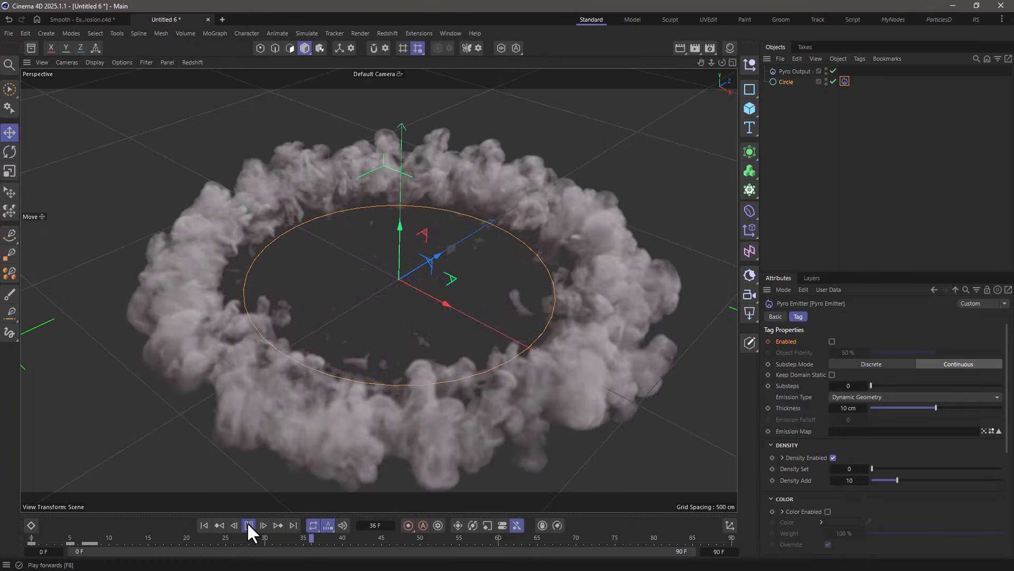
{"action": "left_click", "coordinate": [249, 524]}
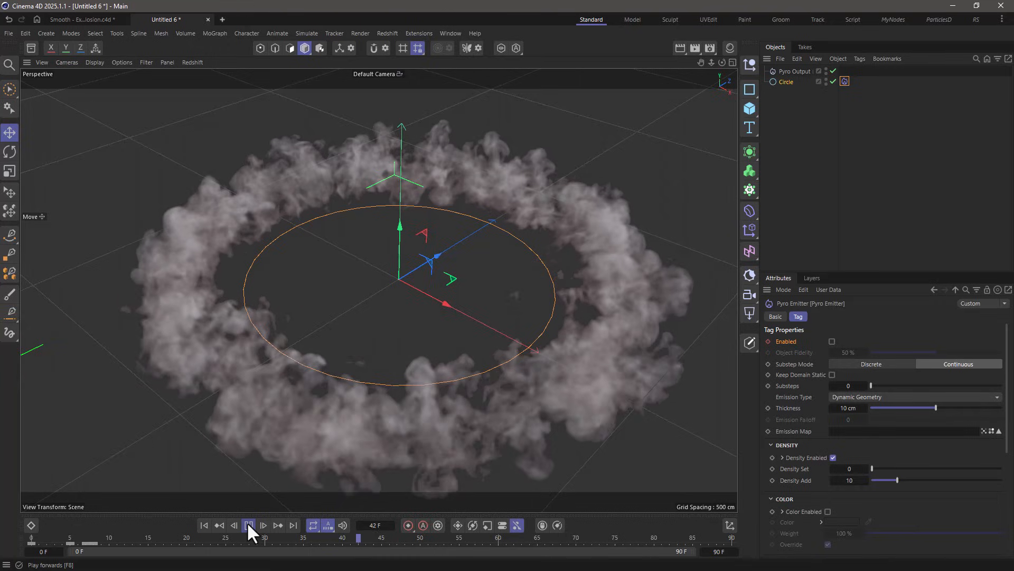